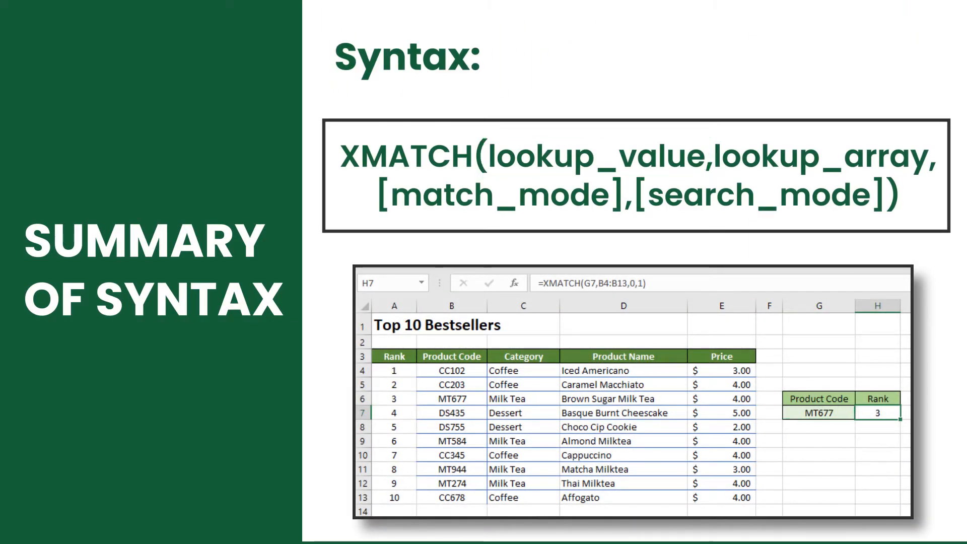
Review the existing rank lookup formula in H7 and the column-number lookup in H10
left_click(879, 413)
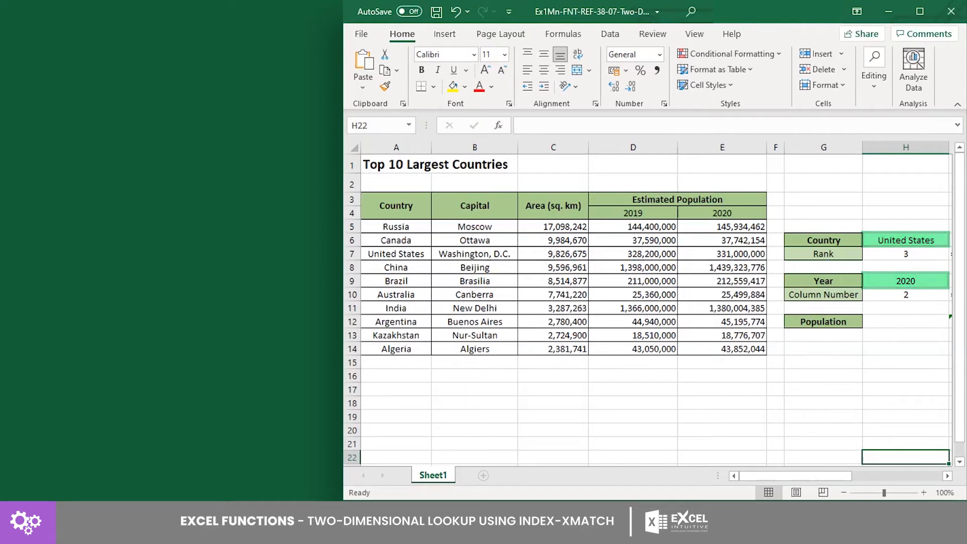
left_click(906, 253)
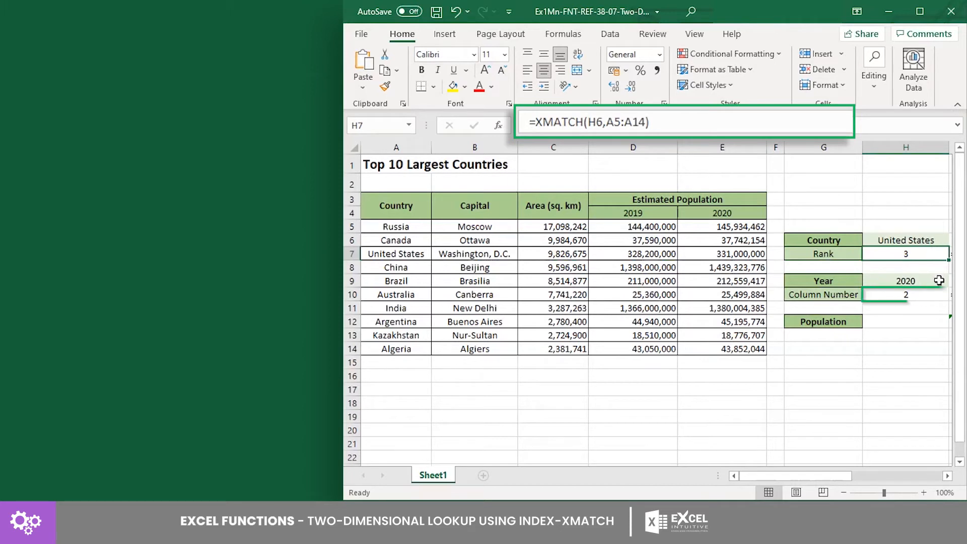
left_click(905, 294)
type("=")
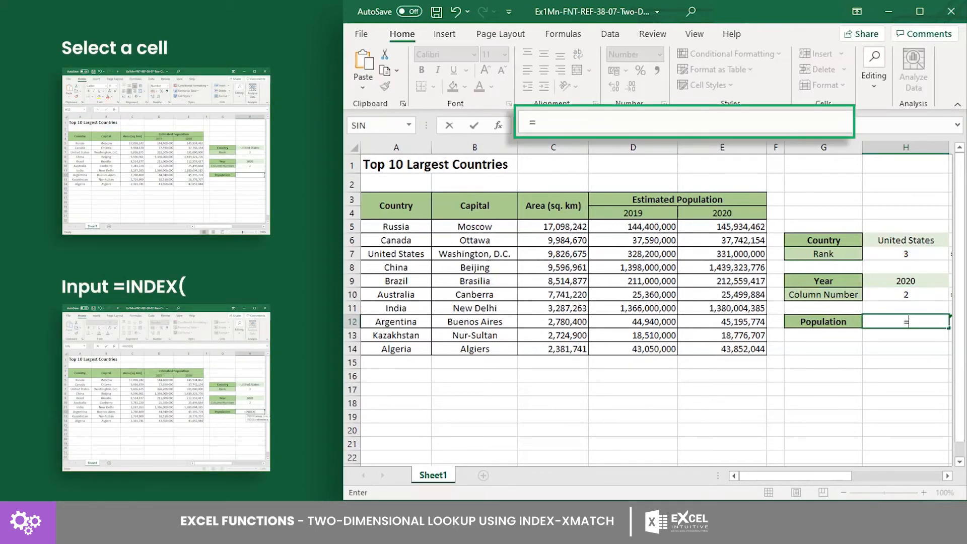
Enter INDEX over D5:E14 with XMATCH(H6,A5:A14) and XMATCH(H9,D4:E4) in H12
type("INDEX(D5:E14,")
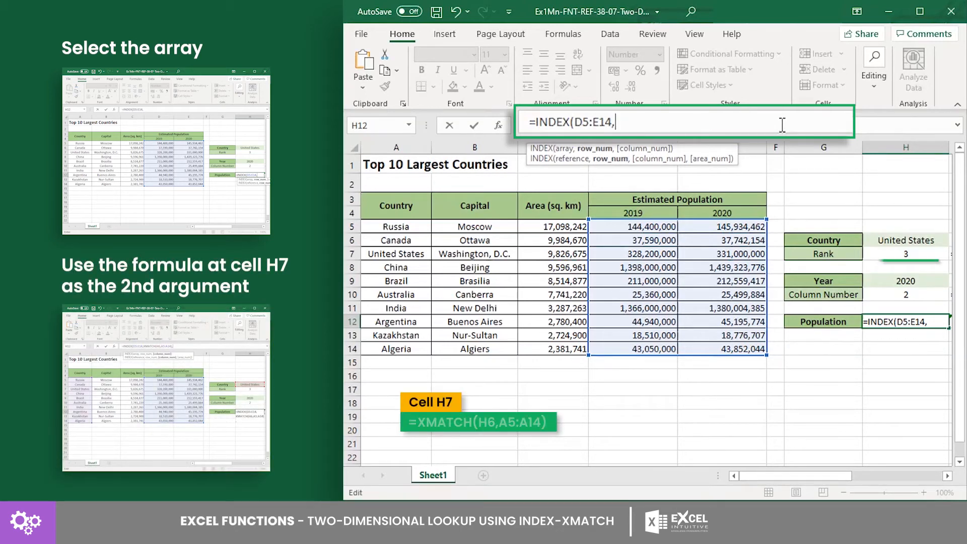
type("XMATCH(H6,A5:A14)")
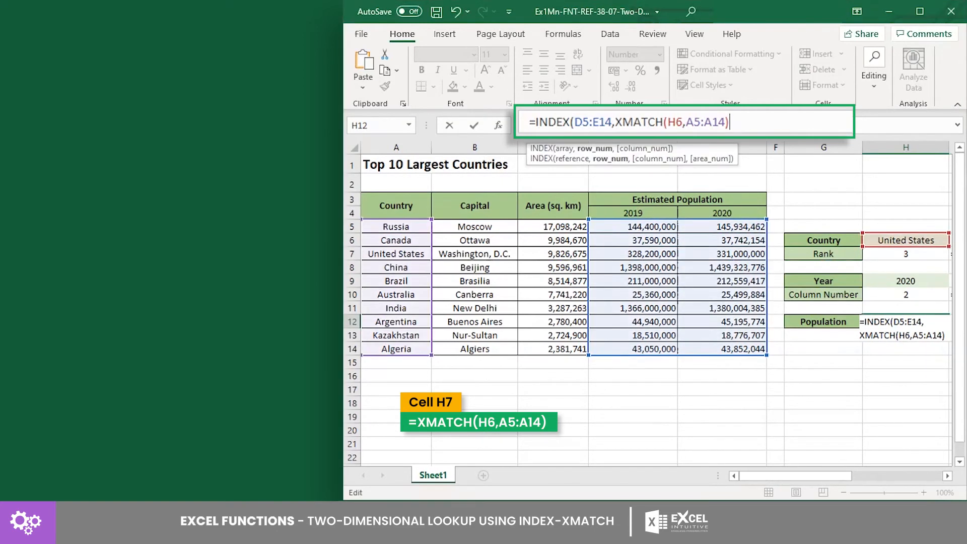
type(",")
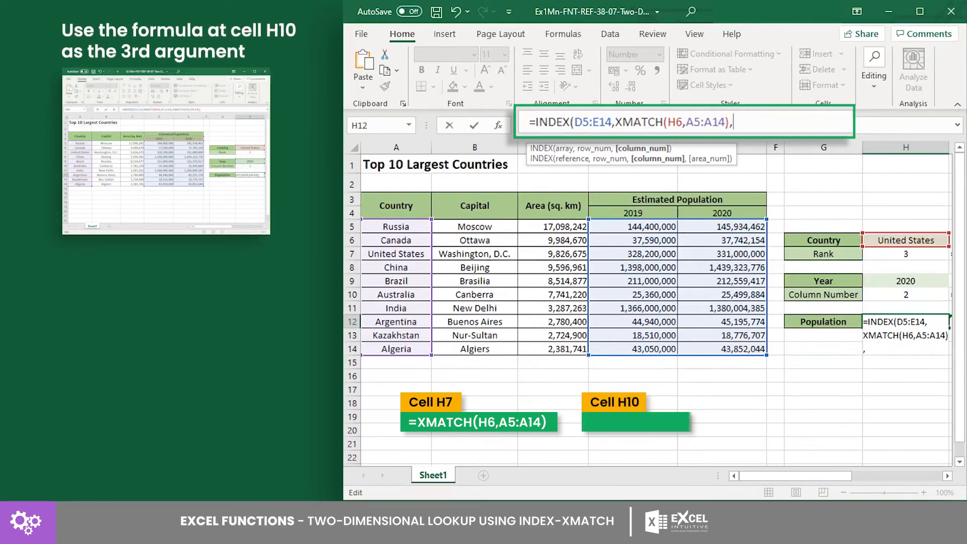
type("XMATCH(H9,D4:E4)")
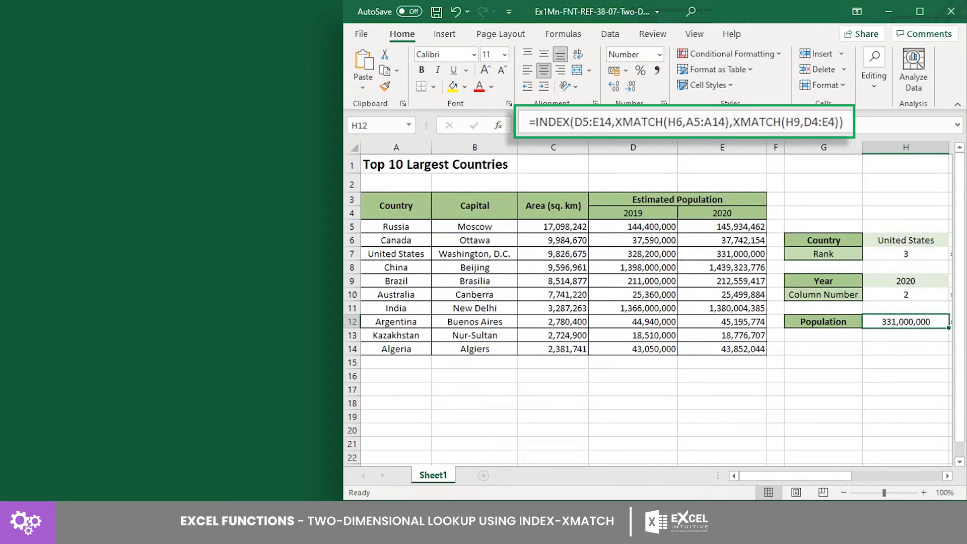
Select H12 to confirm it shows the 2020 United States population, 331,000,000
left_click(906, 321)
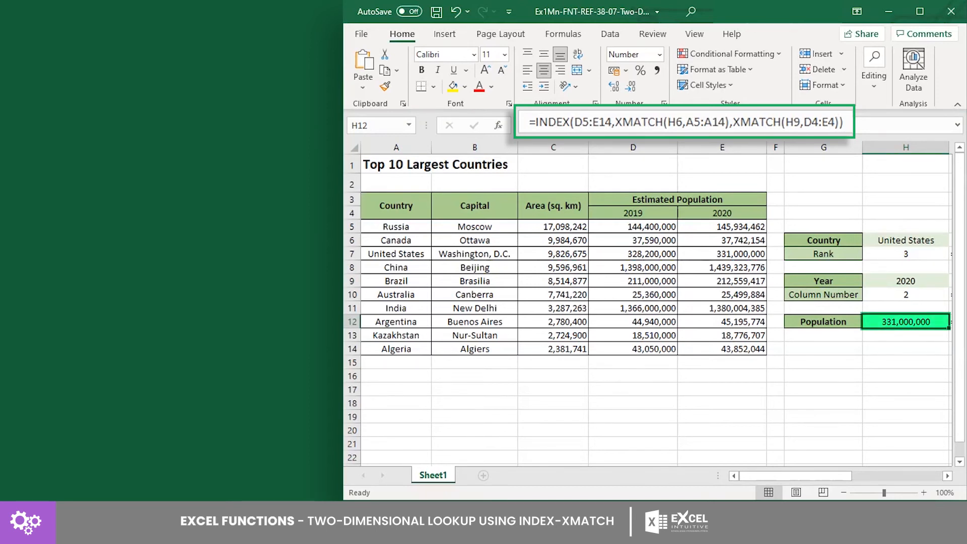